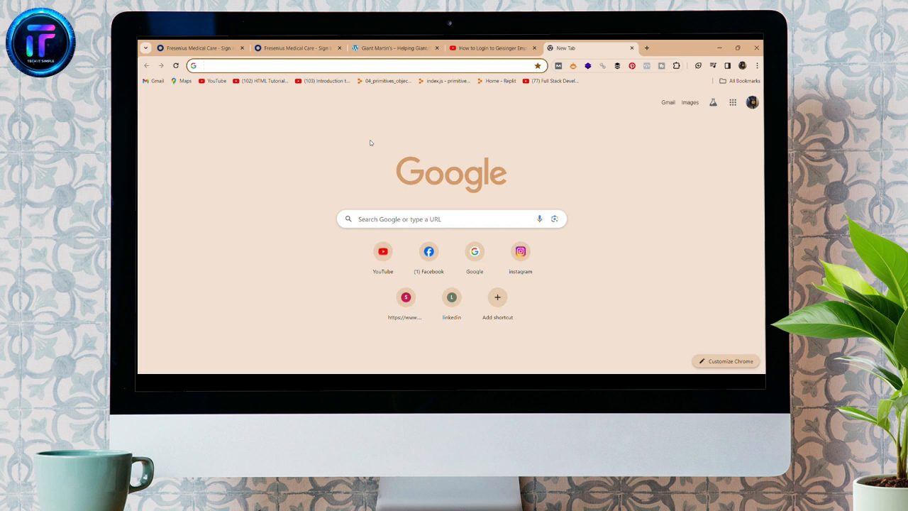
Step: Search 'geisinger employee portal' and open the employee.geisinger.org sign-in page
{"action": "left_click", "coordinate": [354, 65]}
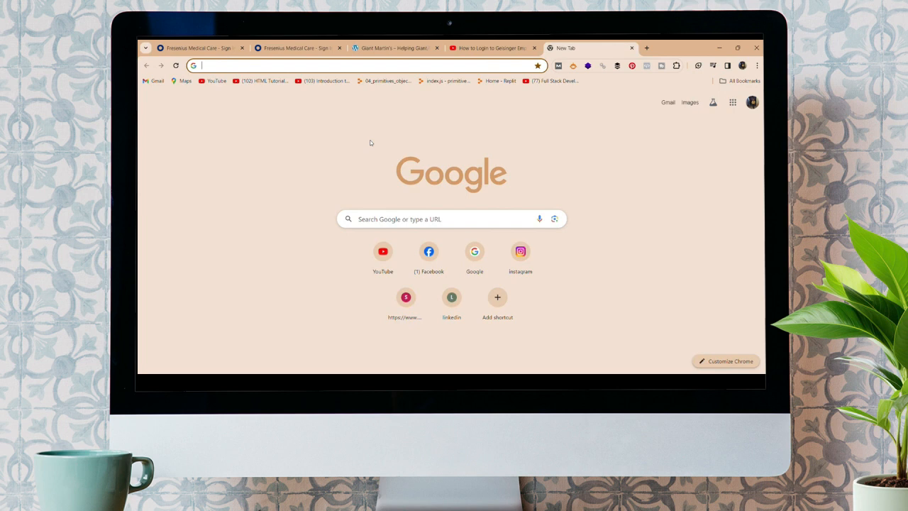
{"action": "type", "text": "geisinger employee portal"}
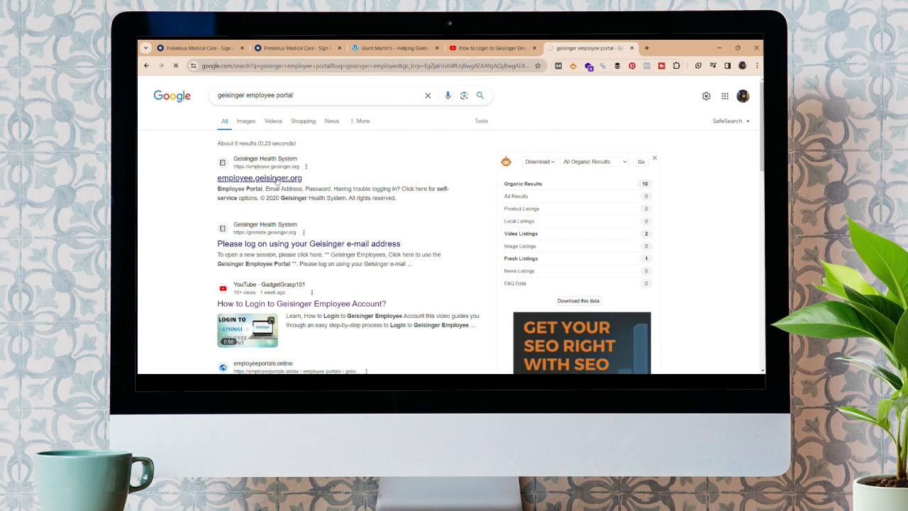
{"action": "left_click", "coordinate": [258, 178]}
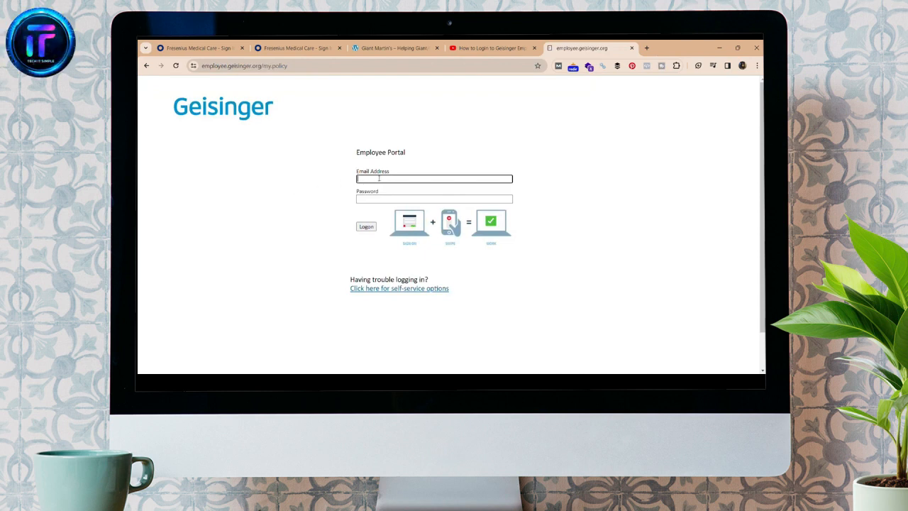
{"action": "type", "text": "rakhsya"}
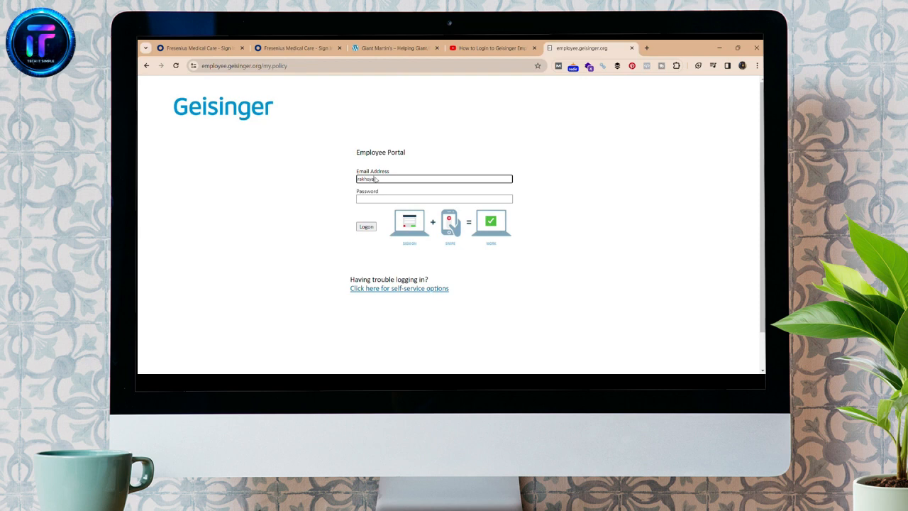
{"action": "type", "text": "33@"}
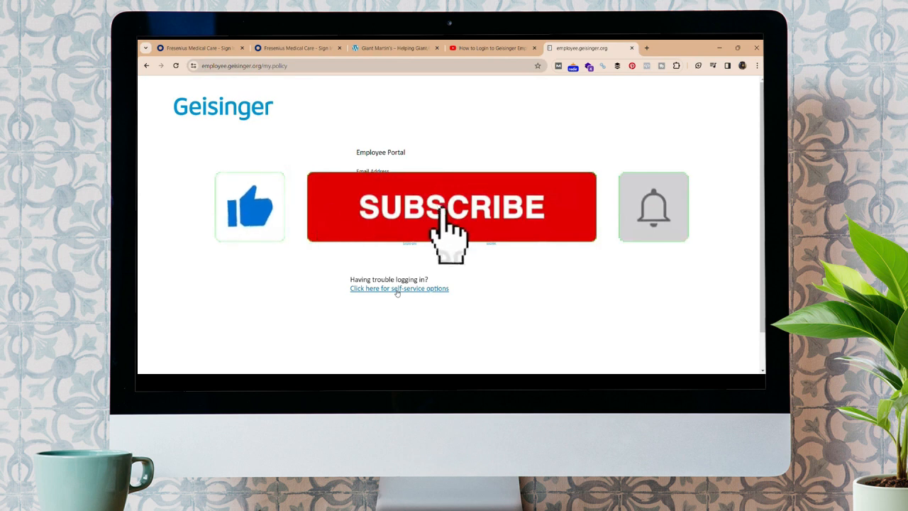
{"action": "left_click", "coordinate": [451, 206]}
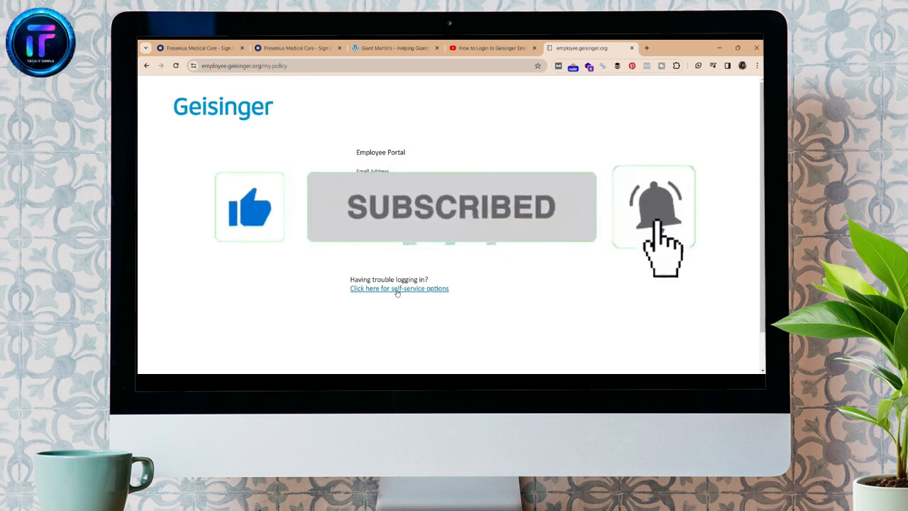